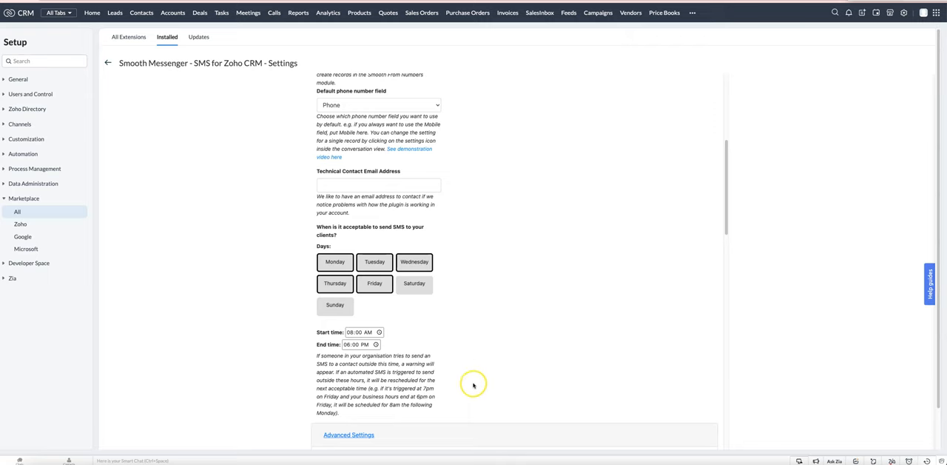
Open Zoho Desk ticket #59780 showing the inbound SMS conversation.
click(348, 434)
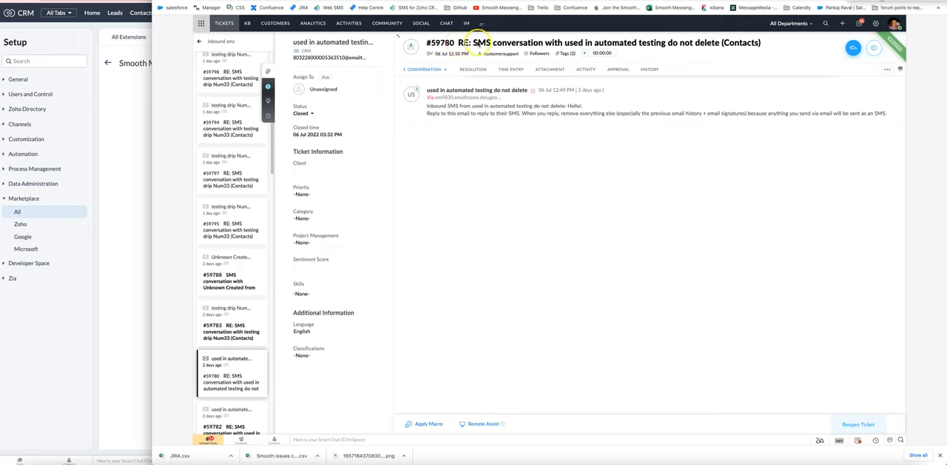
mouse_move(567, 42)
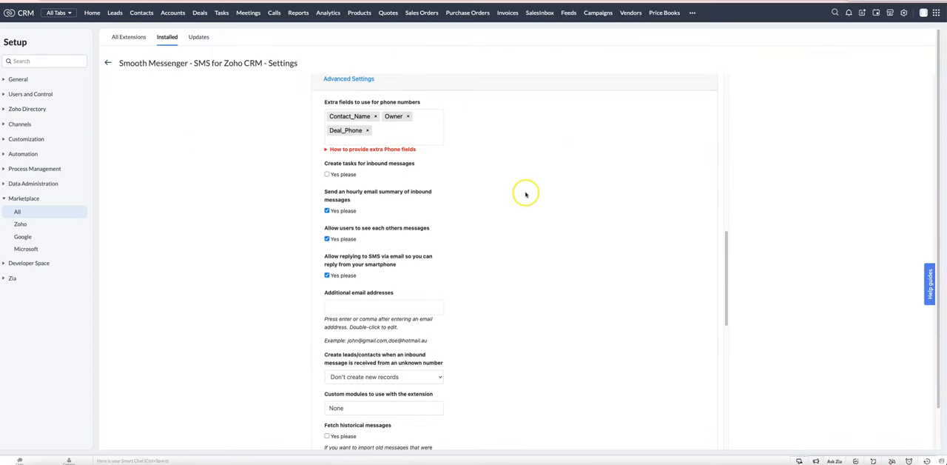
mouse_move(478, 242)
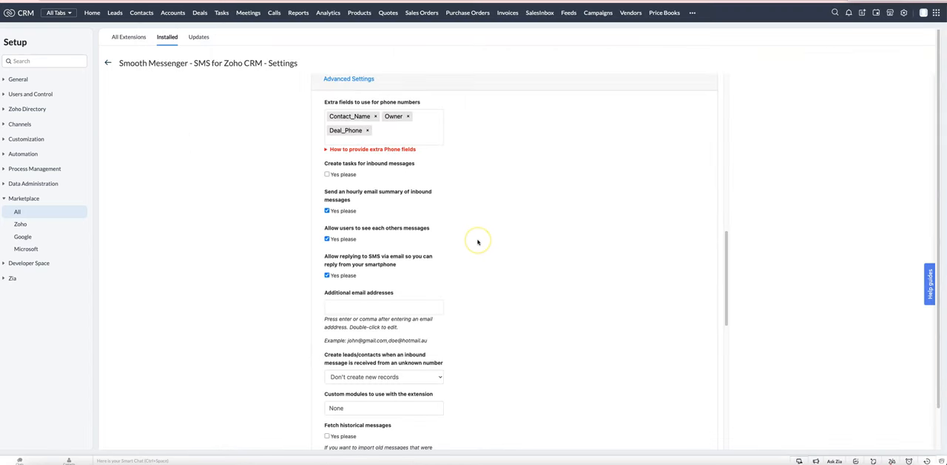
mouse_move(478, 242)
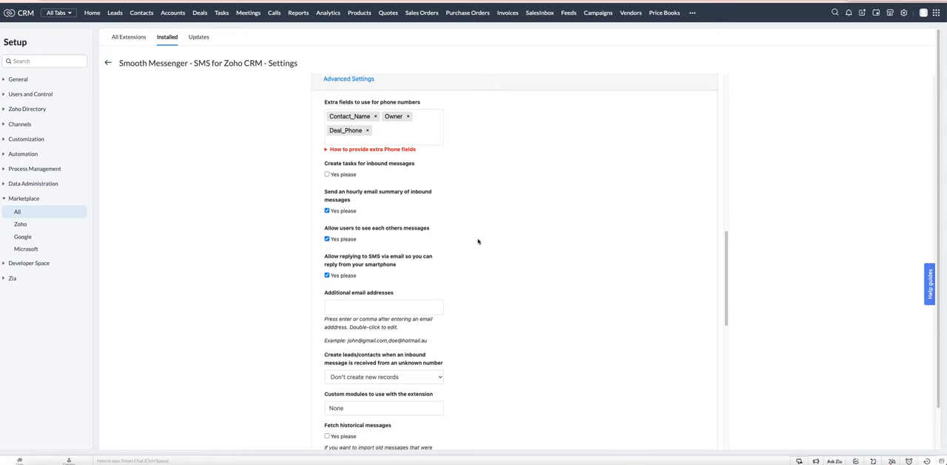
Activate the empty Additional email addresses field in the extension's Advanced Settings.
click(383, 307)
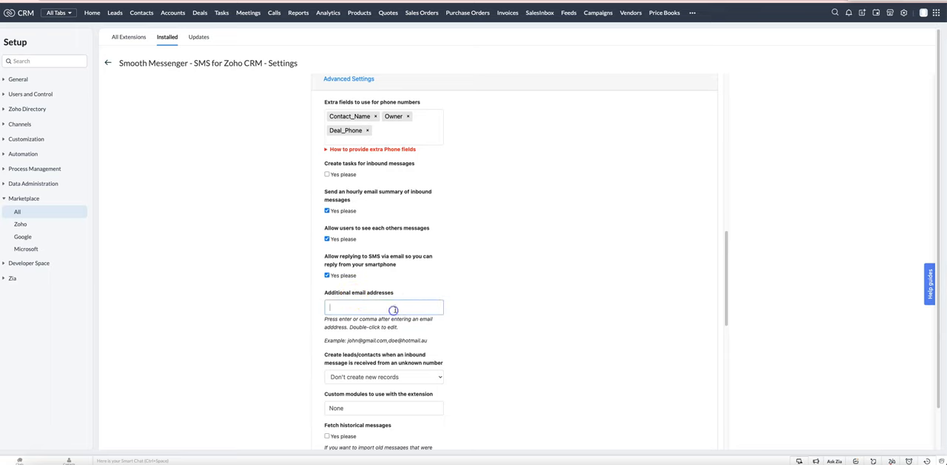
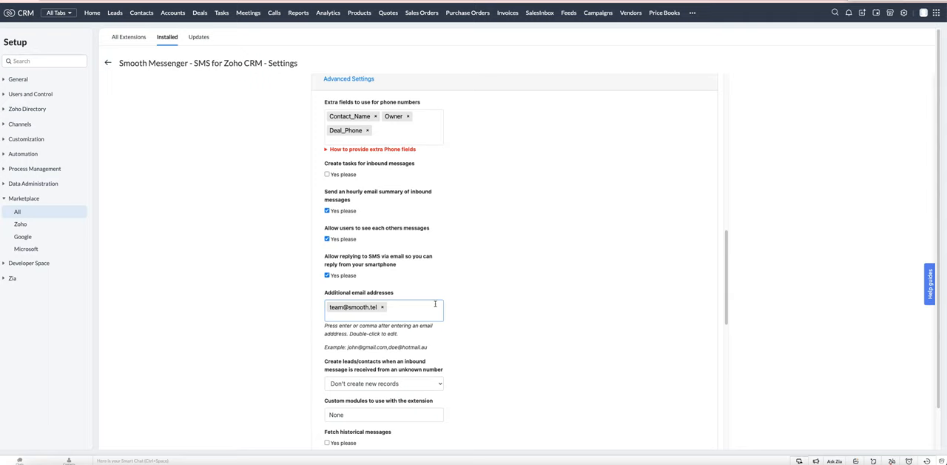
click(339, 314)
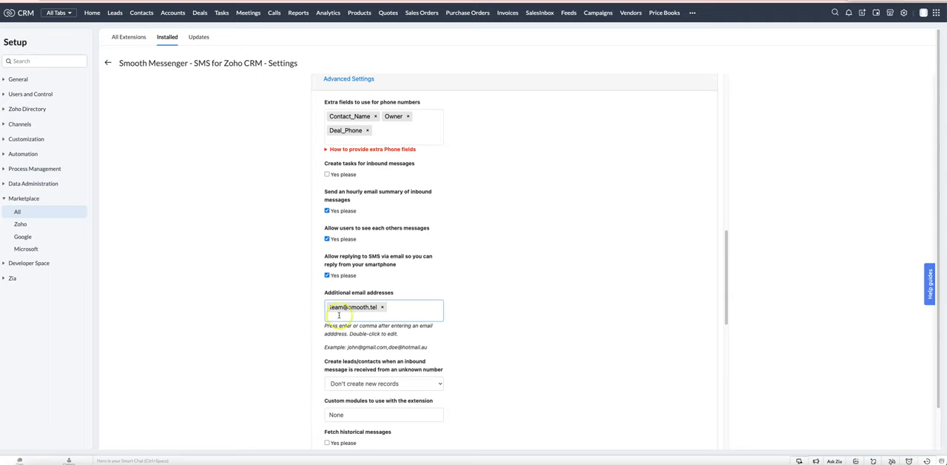
mouse_move(410, 309)
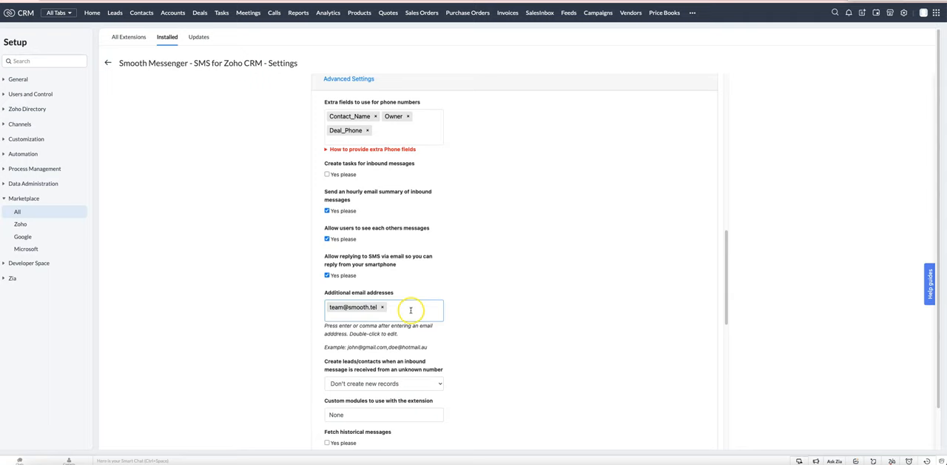
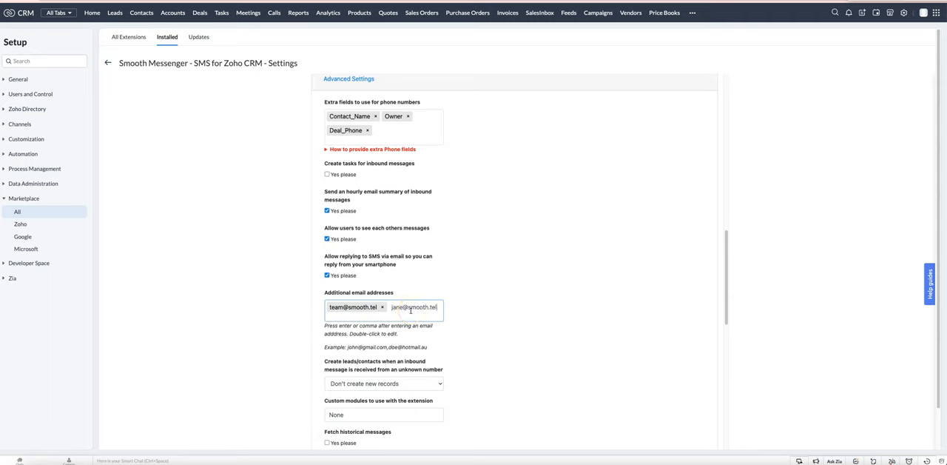